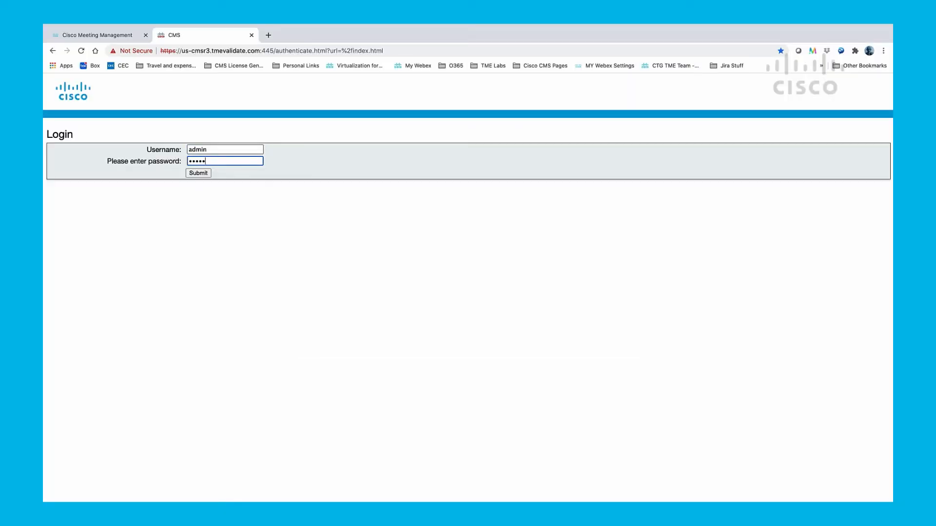
Sign in to the Meeting Server web admin as admin and acknowledge the login history notice
click(198, 174)
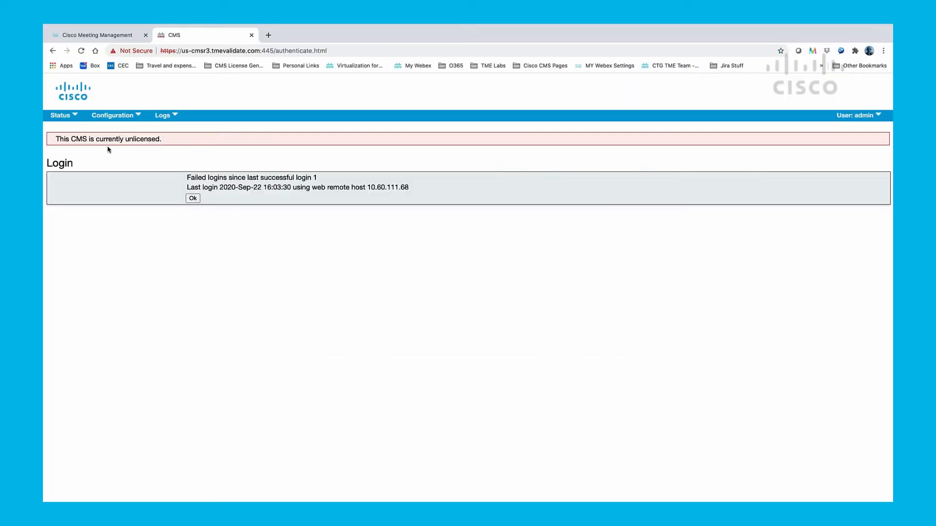
click(95, 35)
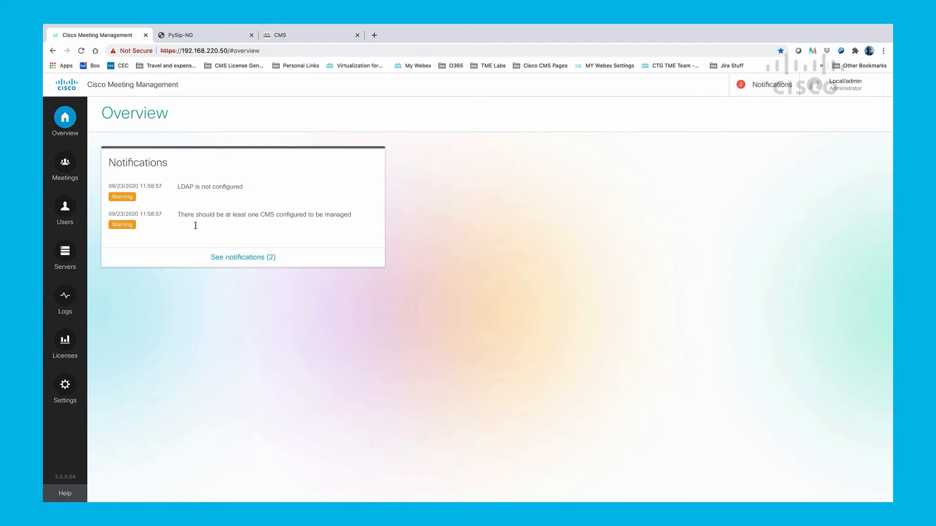
Go to the Servers page and begin adding a new call bridge
click(65, 251)
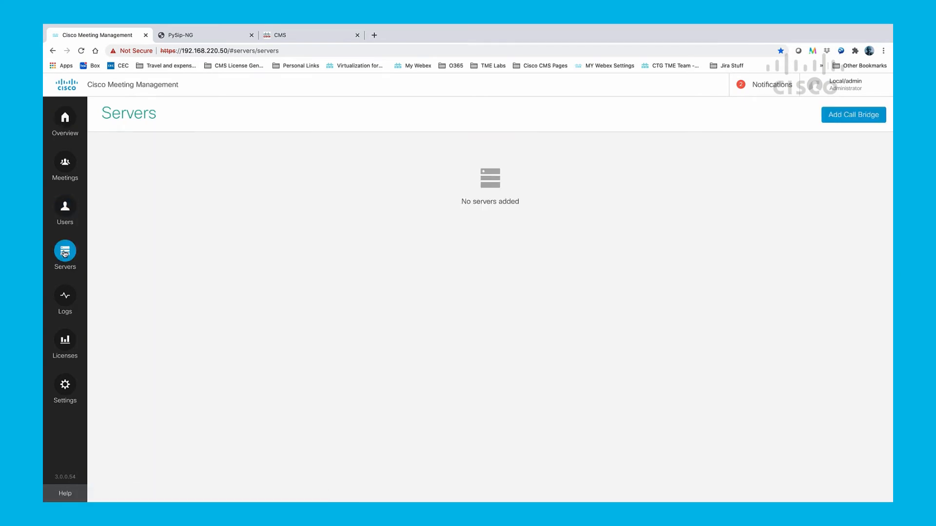
click(853, 115)
text(us-cmsr3.tmevalidate.com)
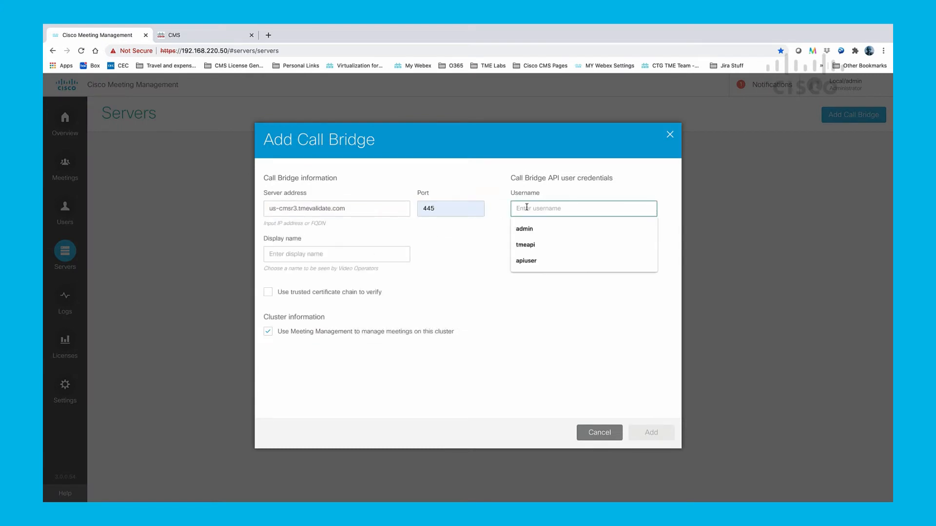
Add call bridge us-CMS3 at us-cmsr3.tmevalidate.com port 445 with API user admin
click(524, 228)
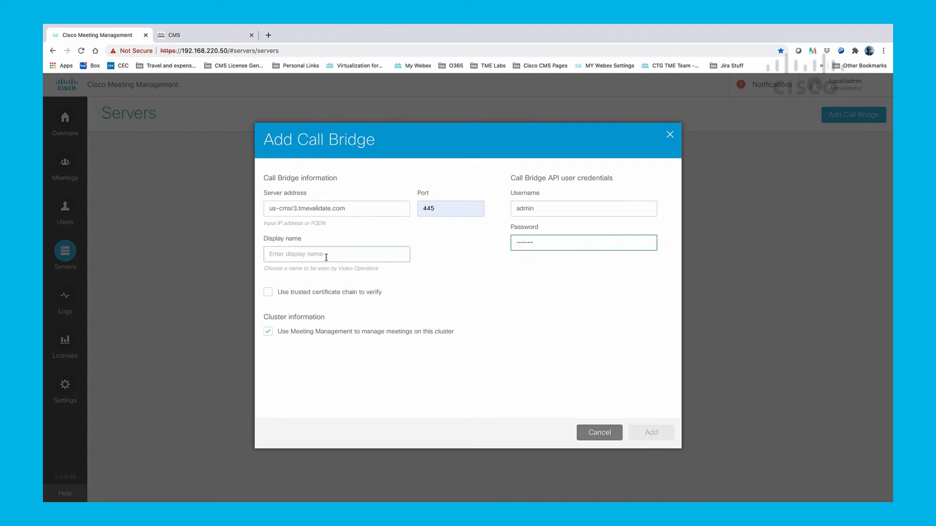
text(us-CMS3)
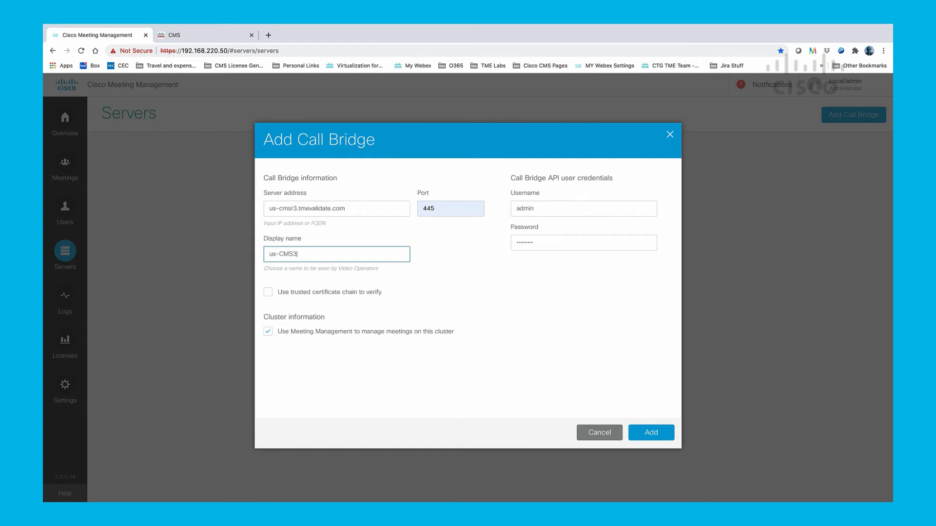
click(650, 432)
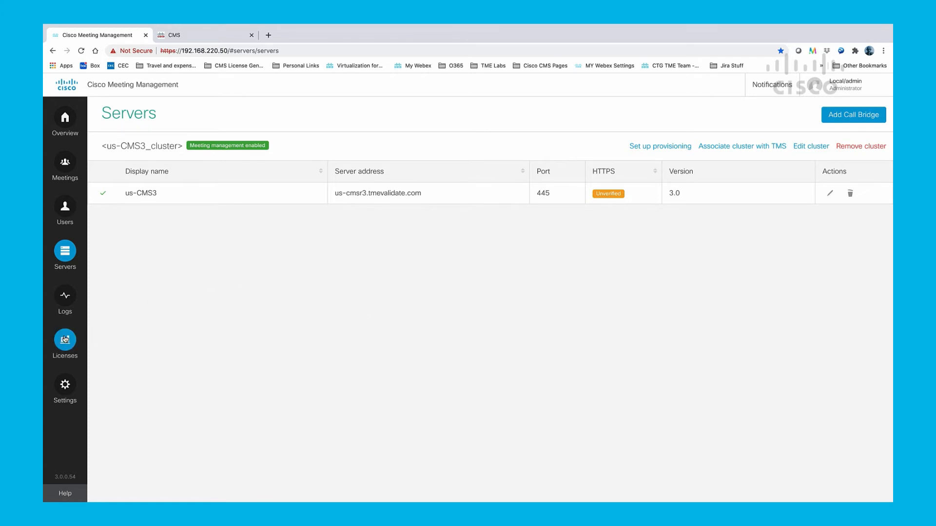
Review the license summary showing licensing disabled, then go to Settings
click(65, 339)
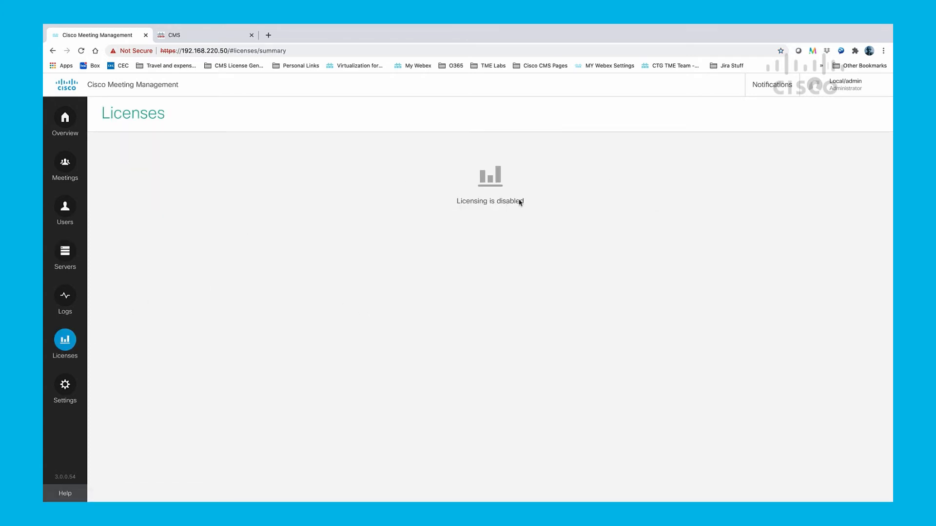
click(64, 385)
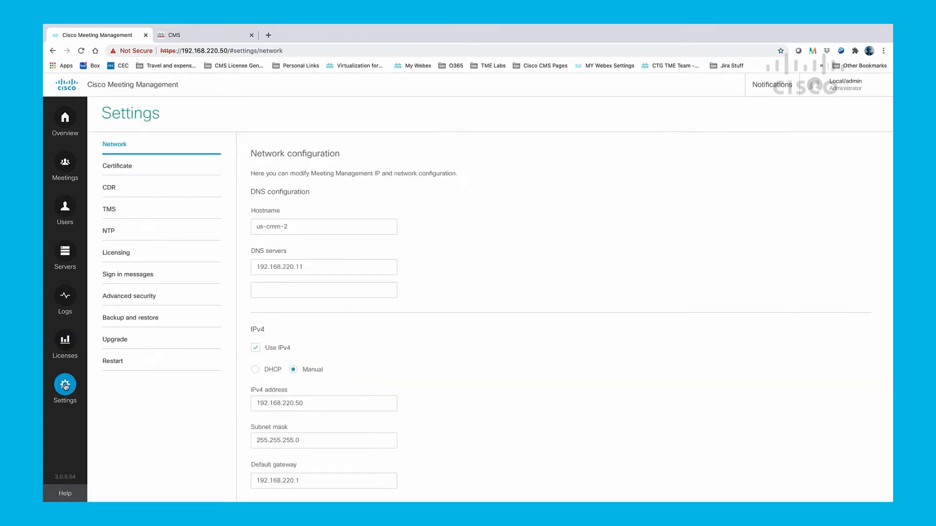
mouse_move(142, 265)
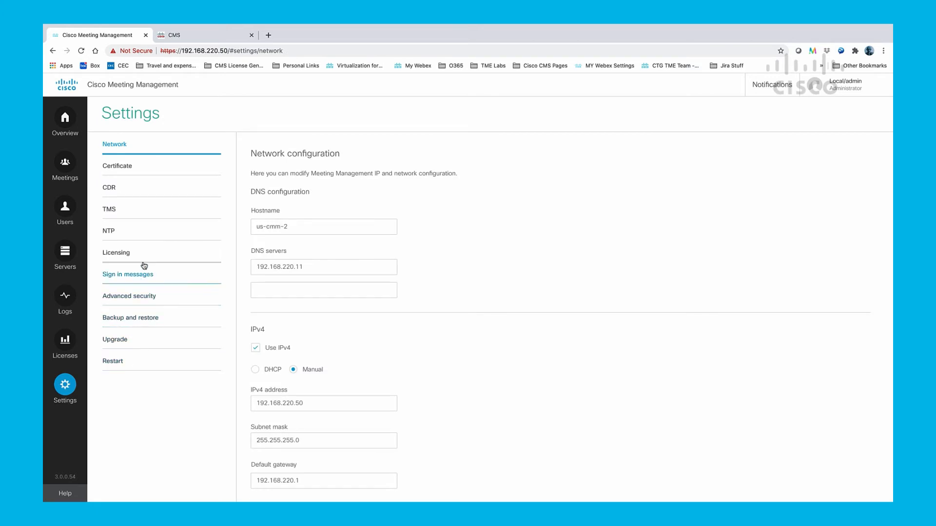
Change the licensing mode to Smart Licensing and return to the license summary
click(116, 253)
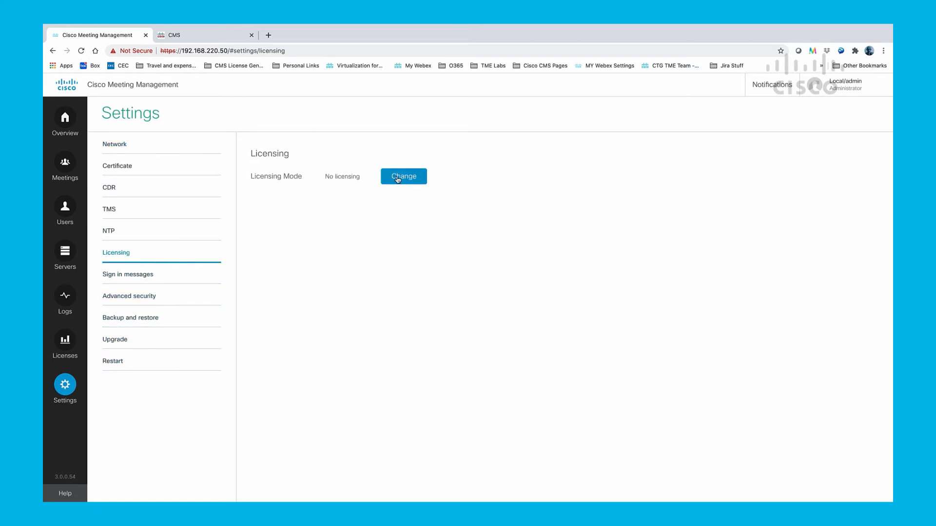
click(402, 176)
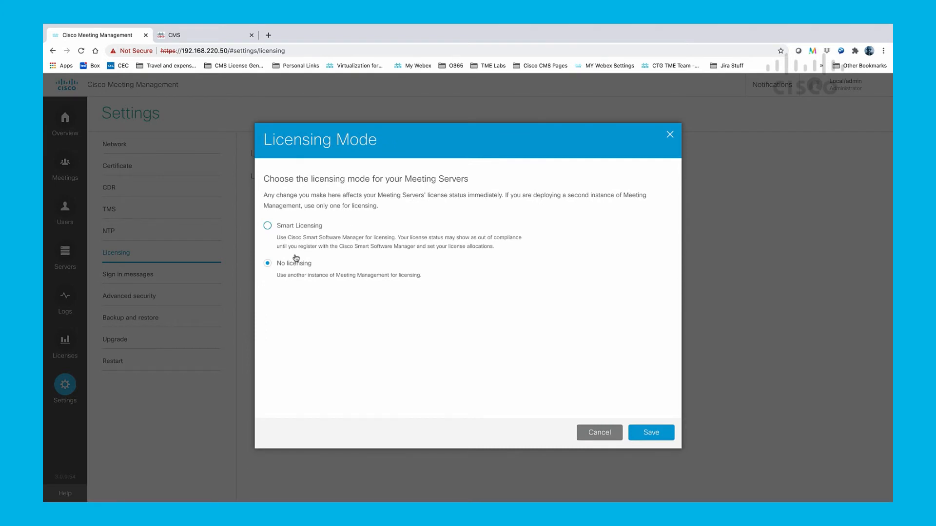
click(267, 225)
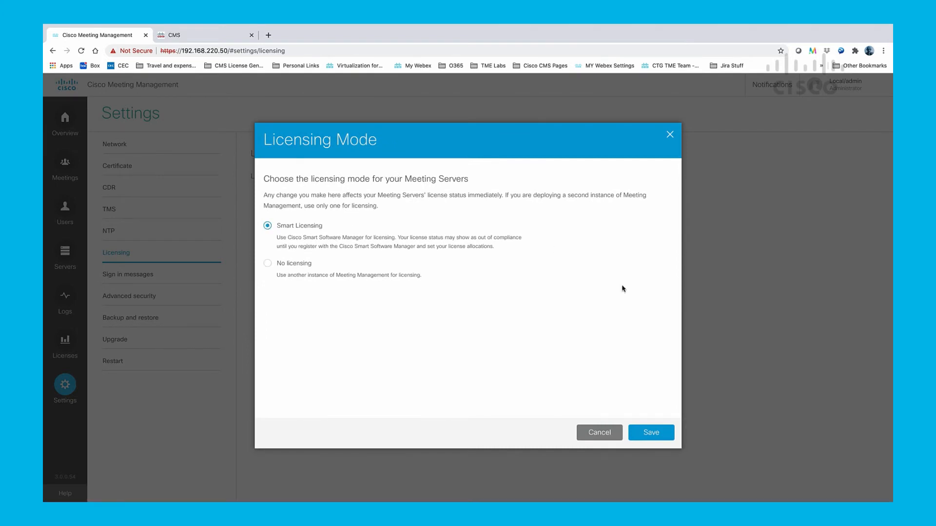
click(650, 433)
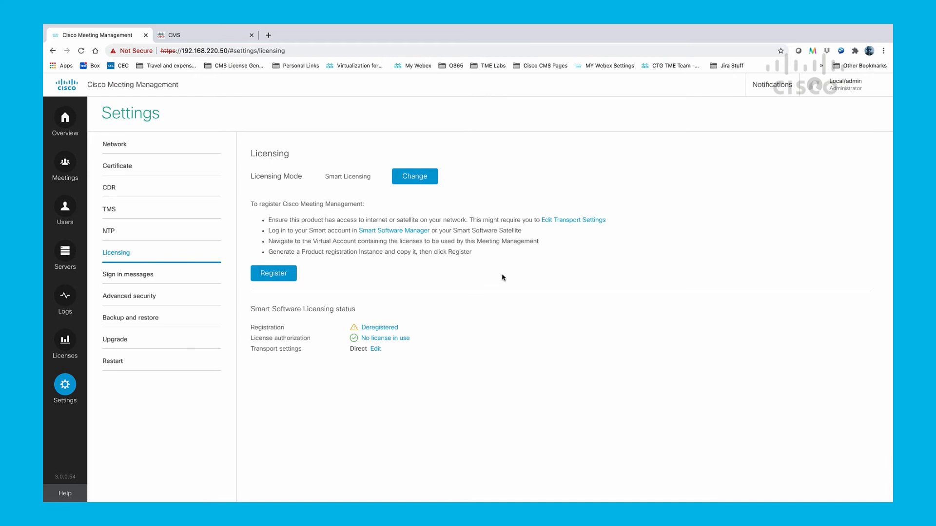
mouse_move(500, 272)
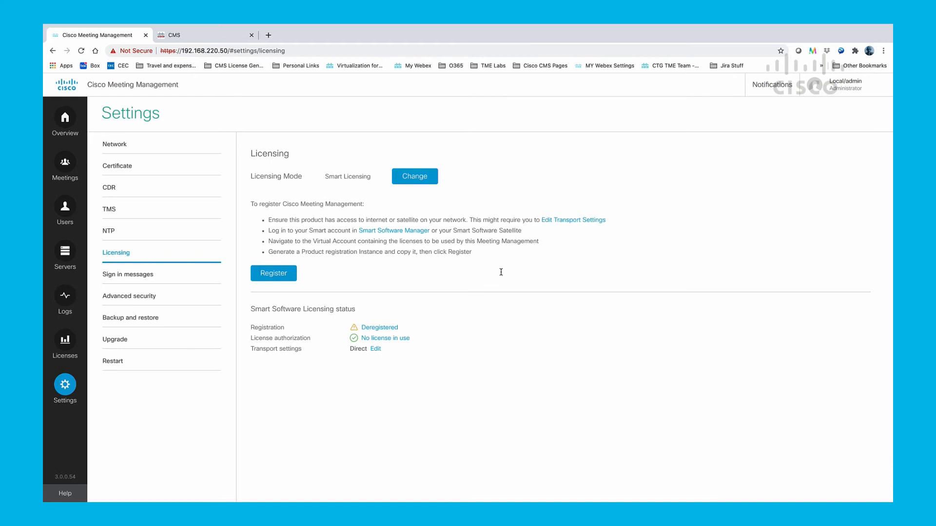
click(65, 341)
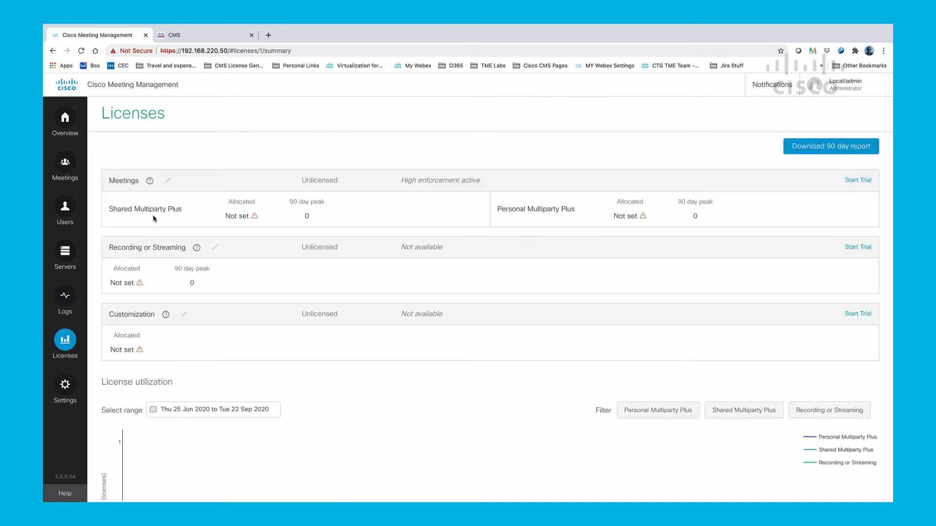
mouse_move(387, 216)
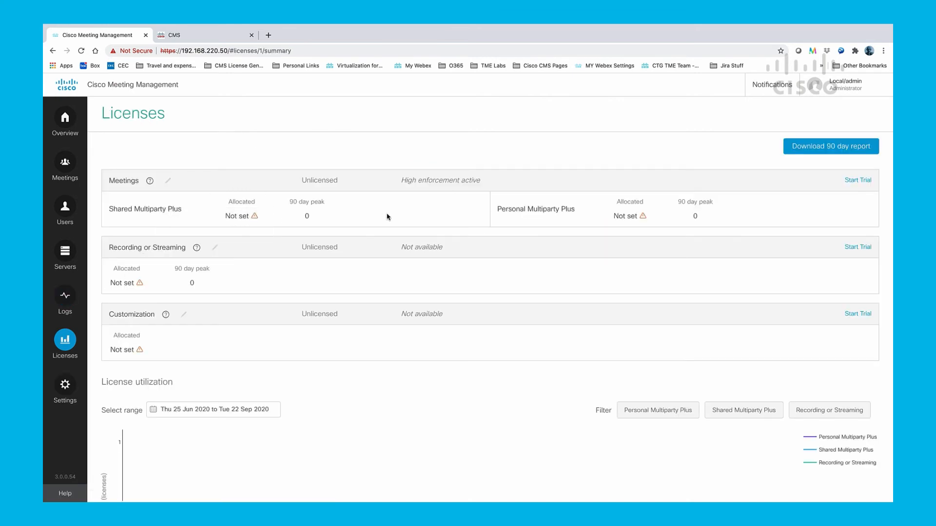
mouse_move(241, 194)
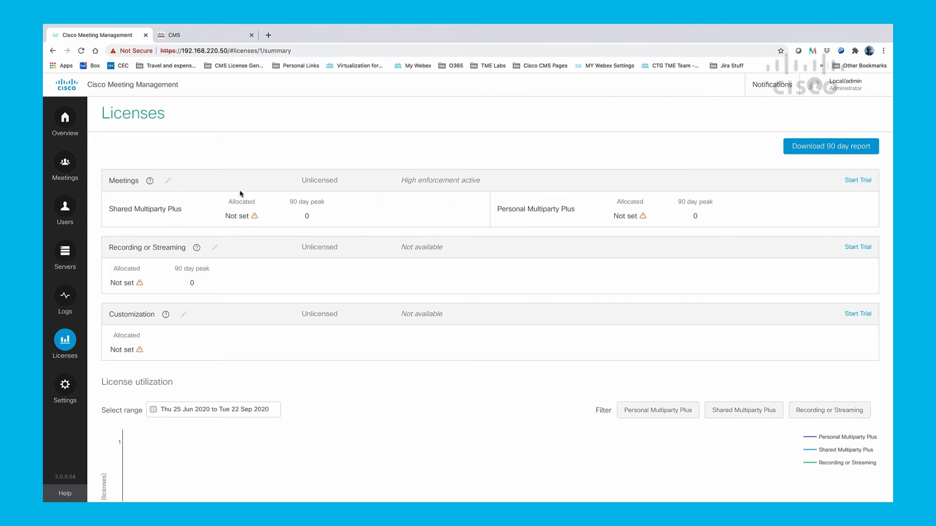
mouse_move(167, 180)
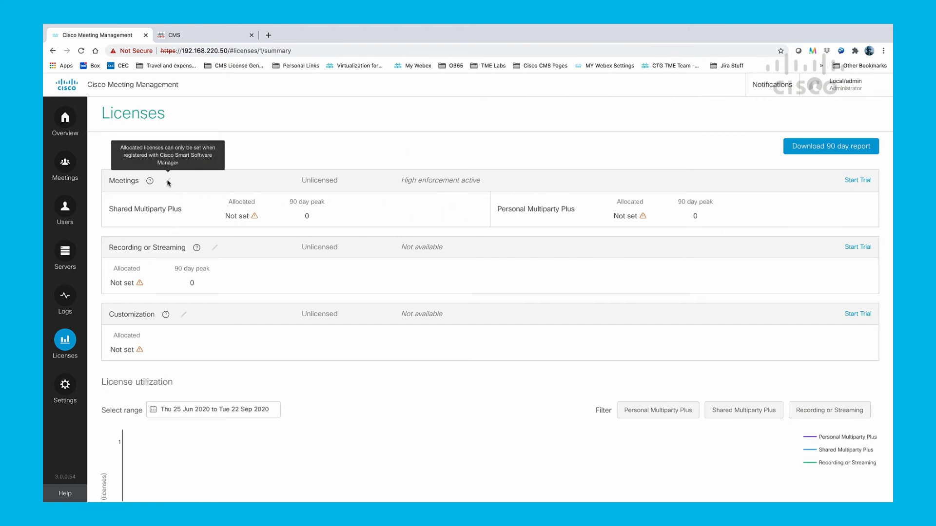
scroll(down, 3)
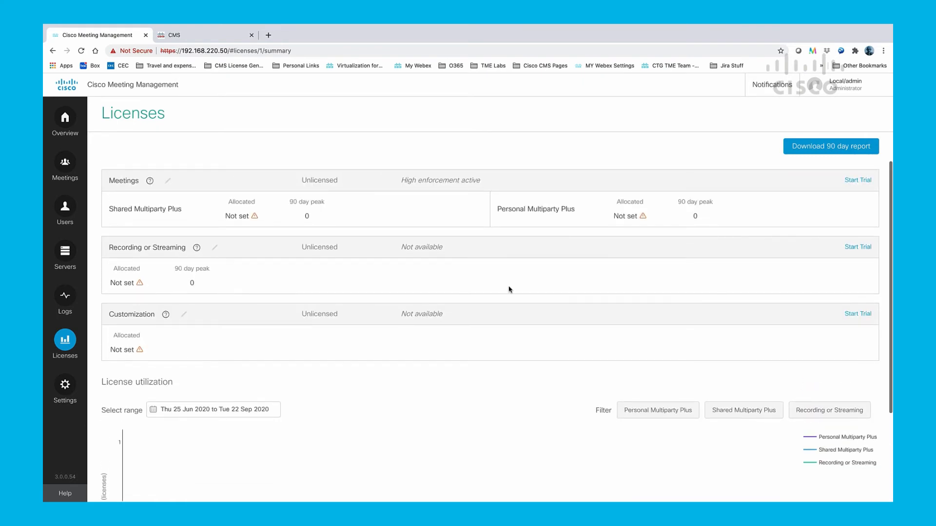
mouse_move(569, 258)
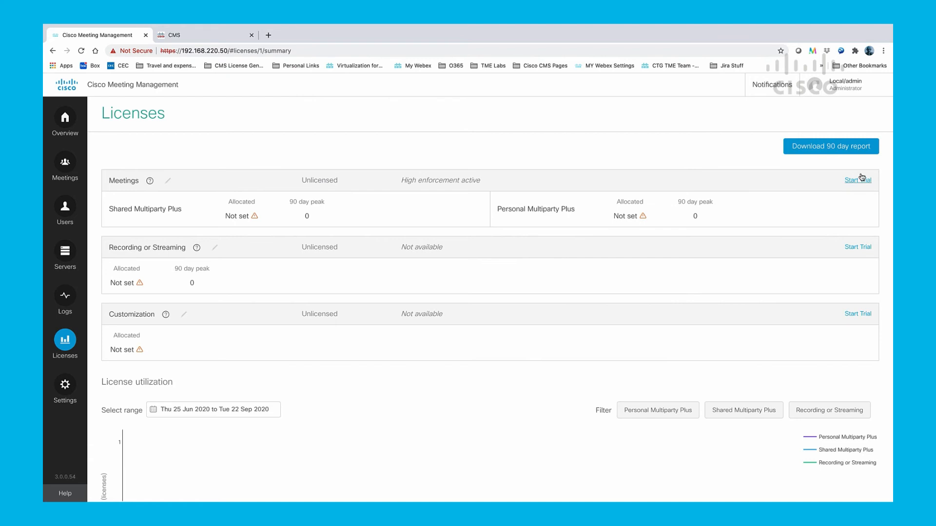
Start the 90-day Meetings trial expiring Dec 21st, 2020, then return to Servers
click(858, 180)
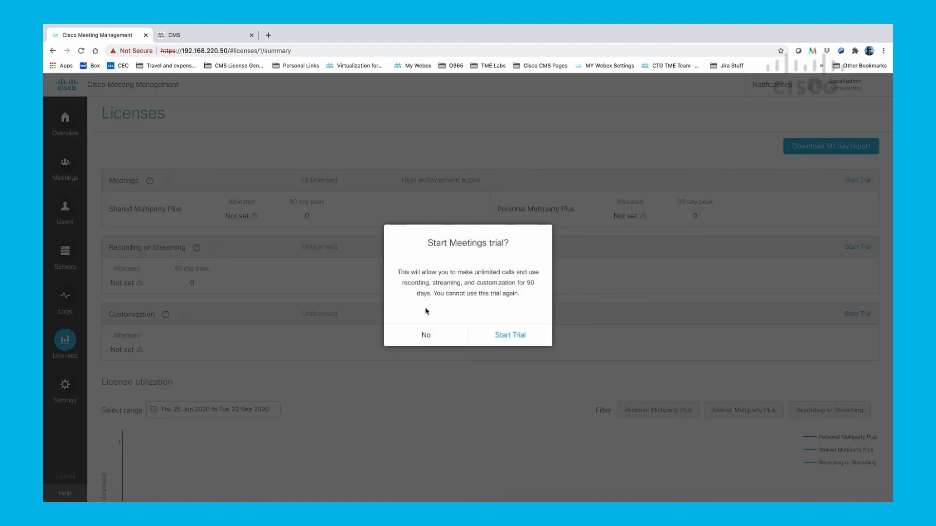
click(509, 334)
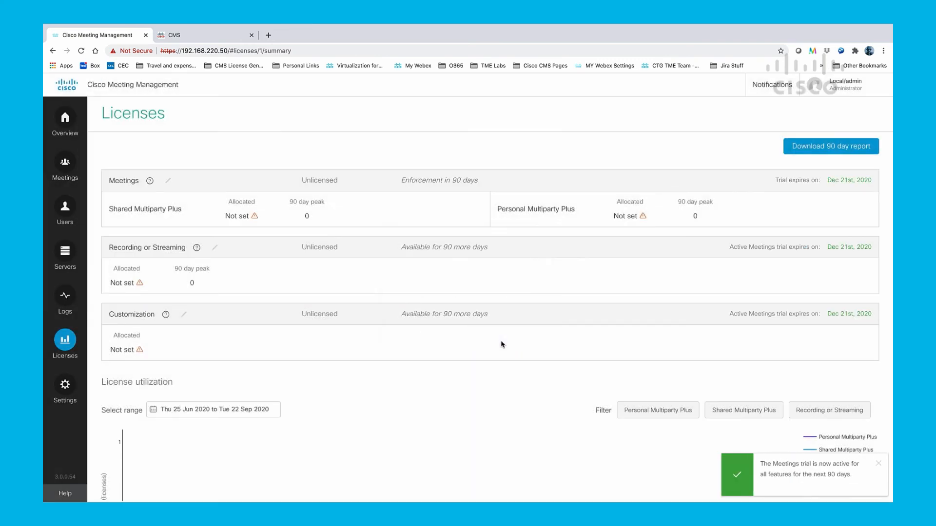
mouse_move(664, 272)
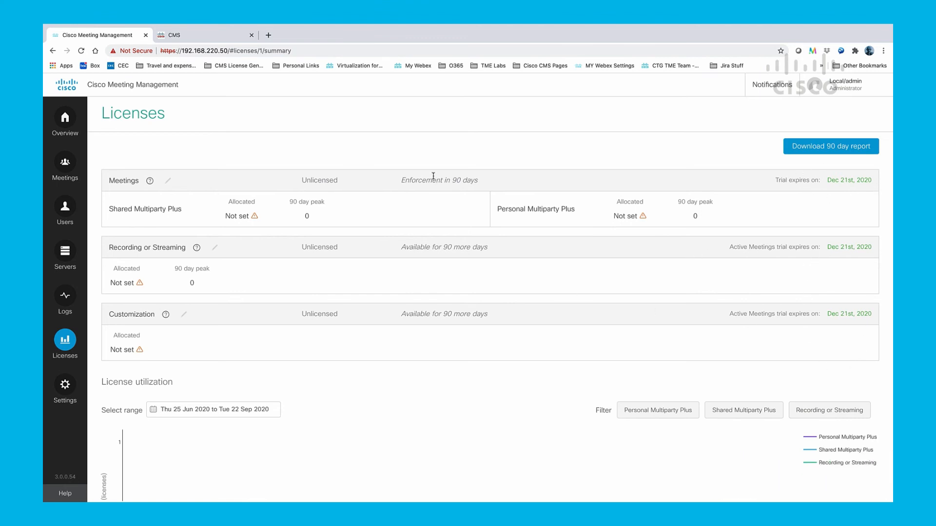
mouse_move(419, 215)
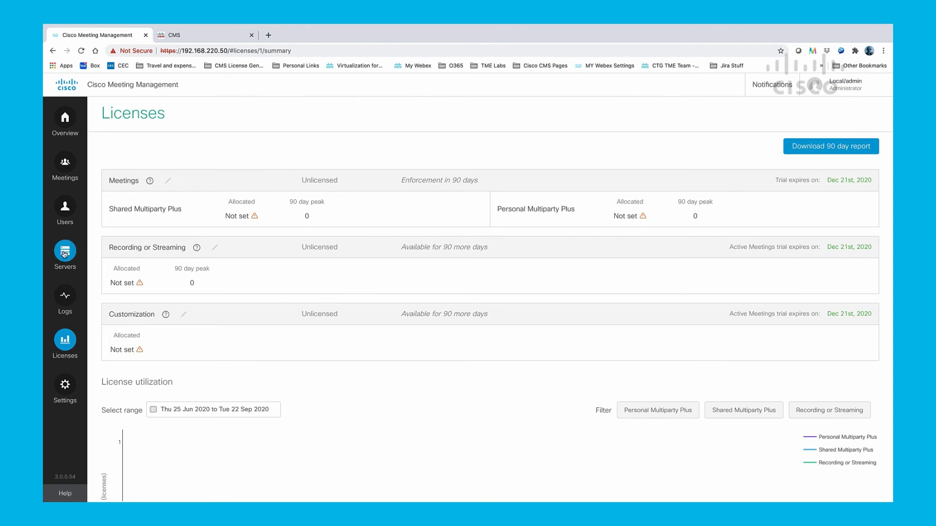
click(64, 251)
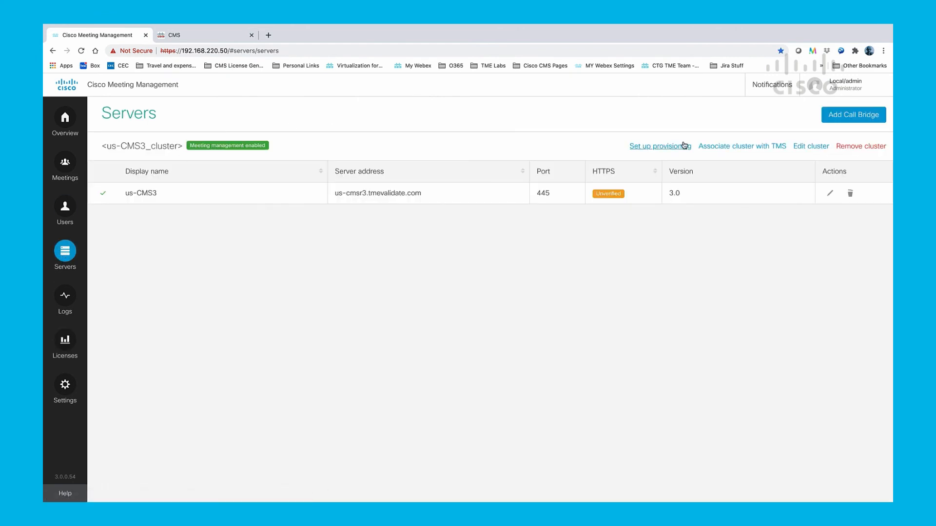